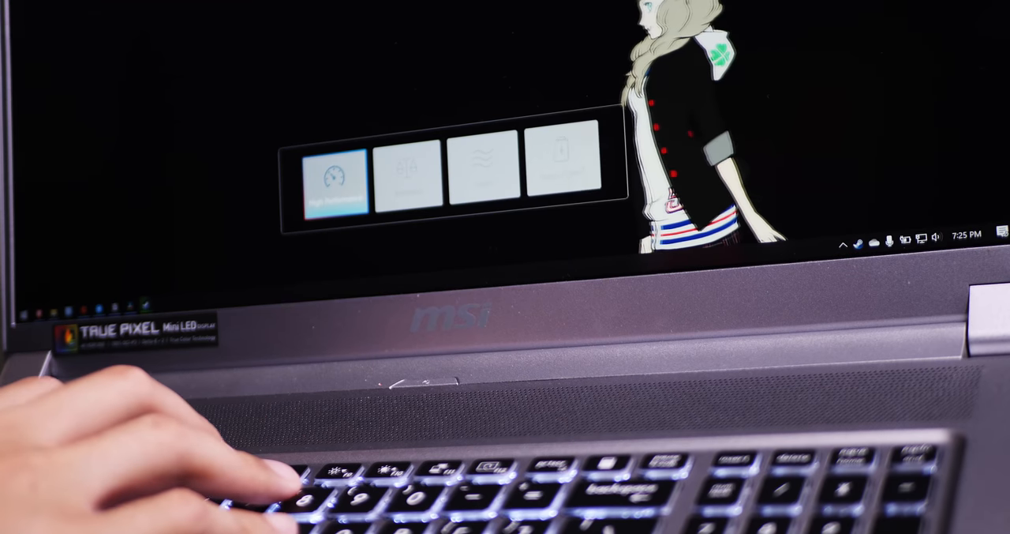
Cycle the MSI performance overlay from High Performance to the next of the four modes
{"action": "left_click", "coordinate": [409, 166]}
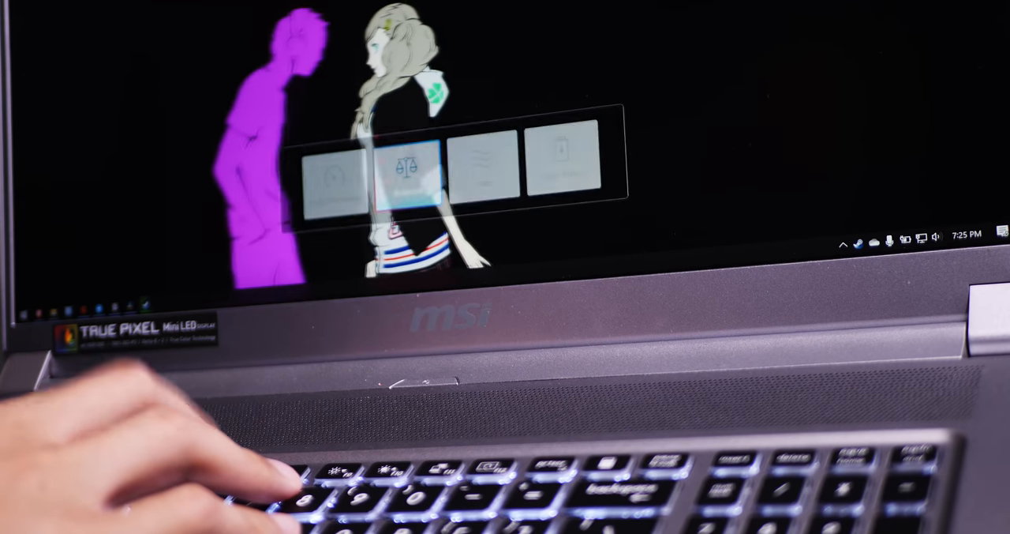